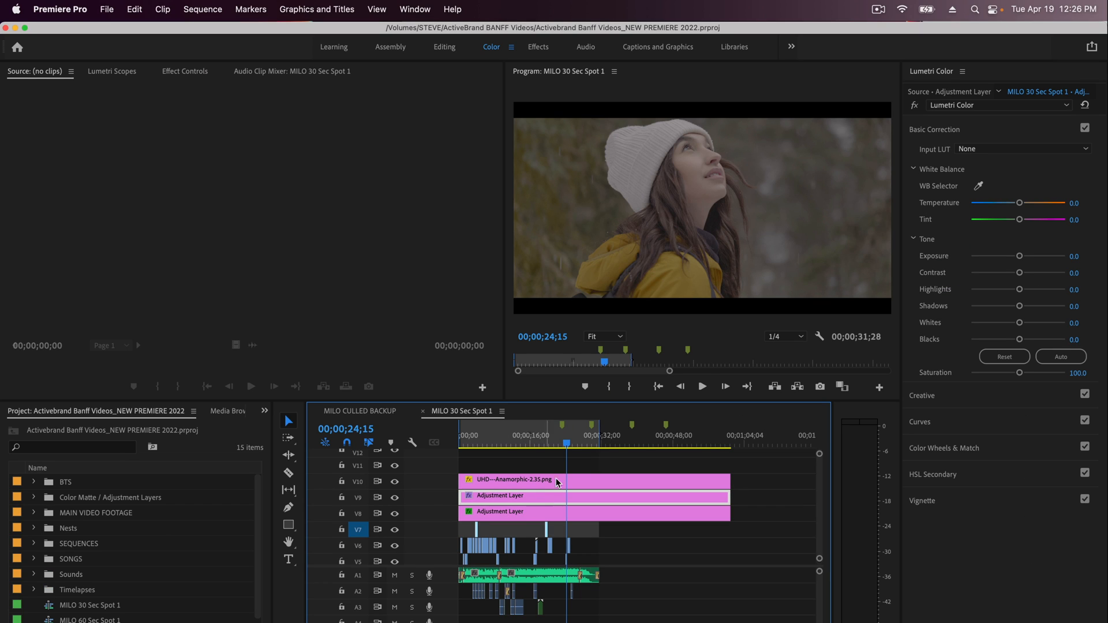
# - Browse the Lumetri Input LUT list for a custom LUT file and cancel without choosing one
pyautogui.click(1024, 148)
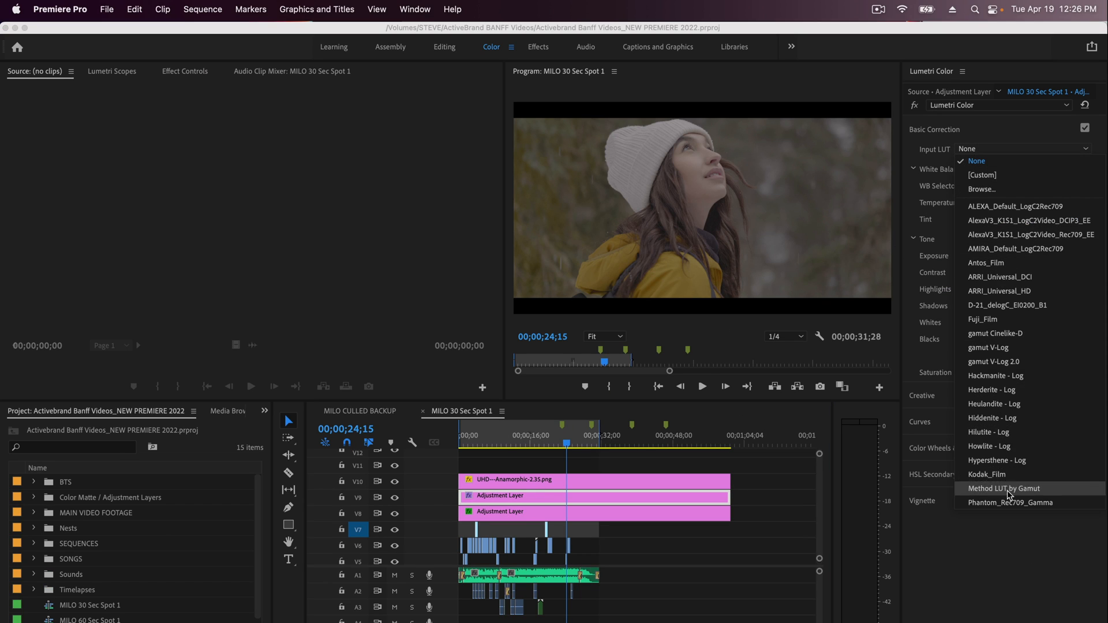
pyautogui.click(977, 161)
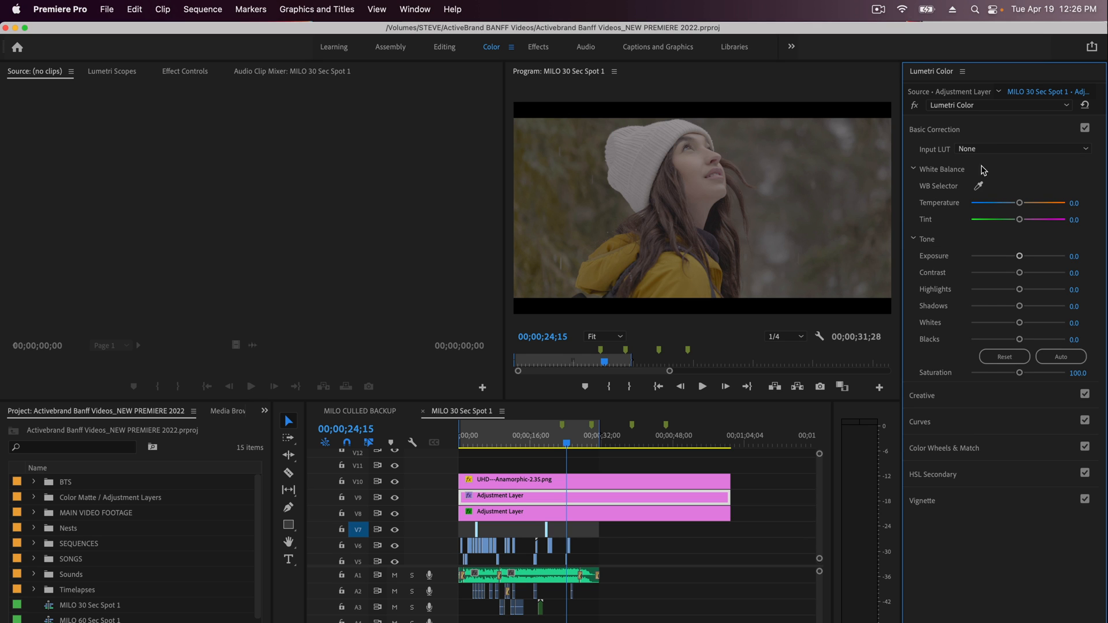
pyautogui.click(1021, 148)
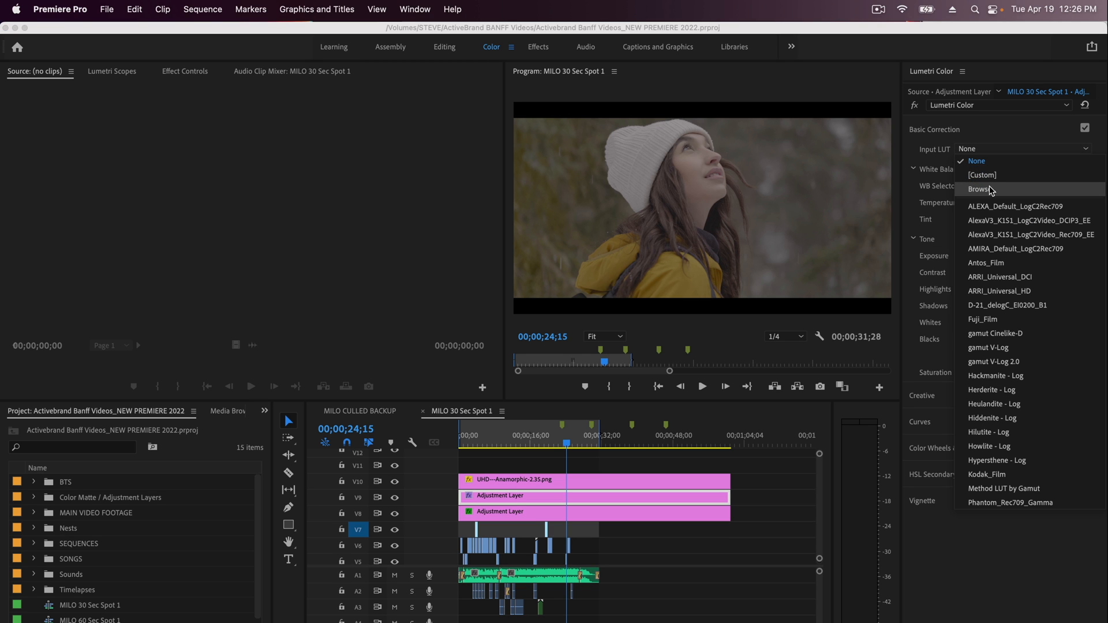
pyautogui.click(979, 189)
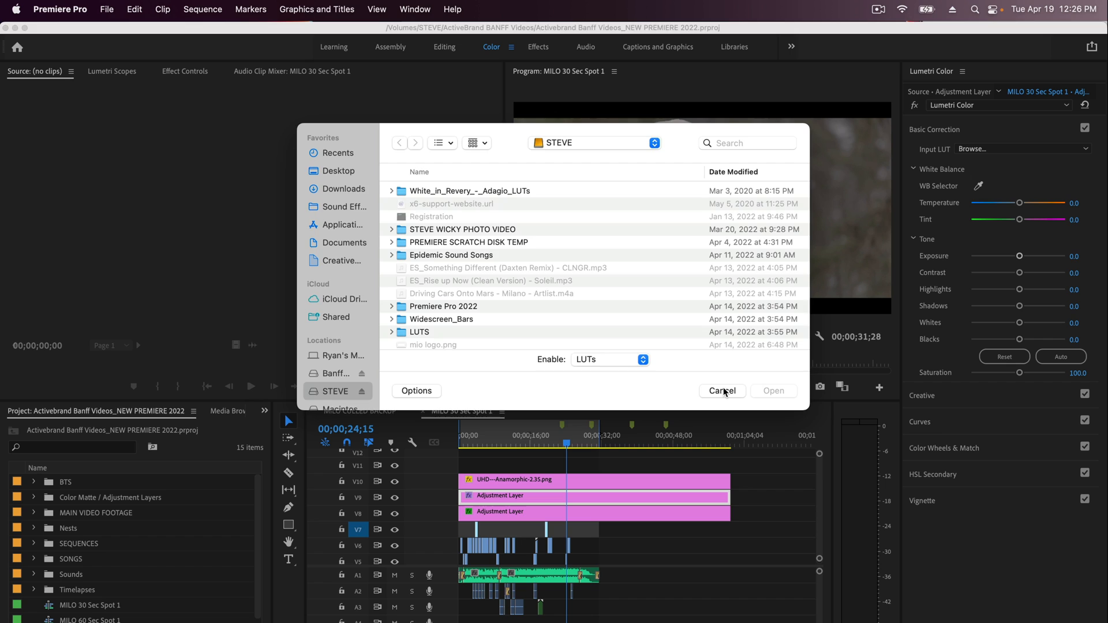
pyautogui.click(722, 390)
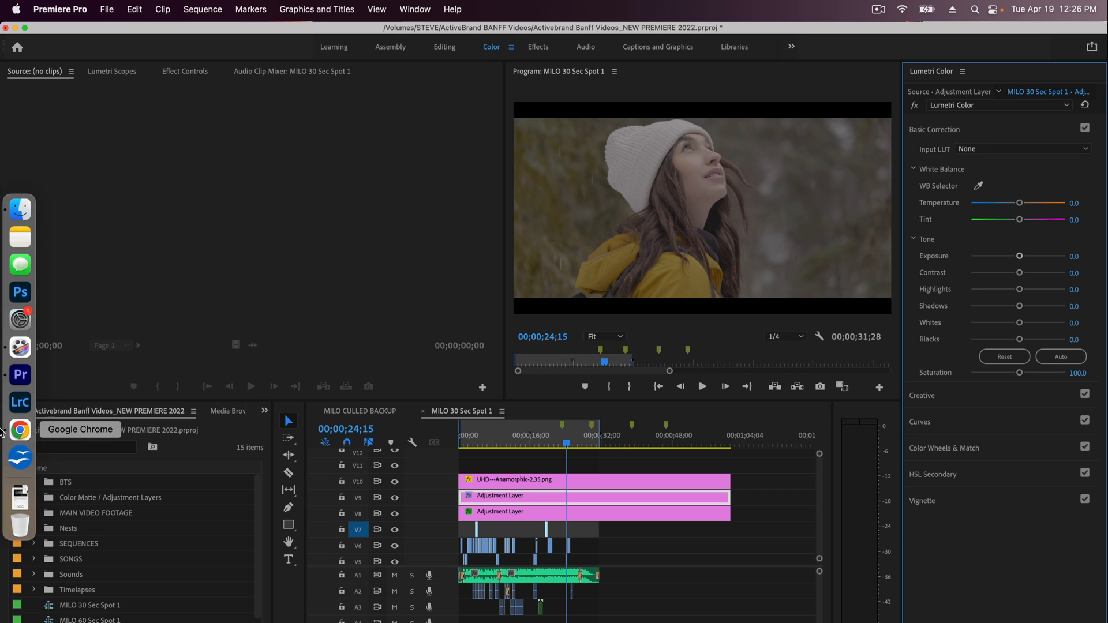
# - Bring up the gamut.io LUT guide in Chrome and highlight the Mac install folder paths
pyautogui.click(19, 429)
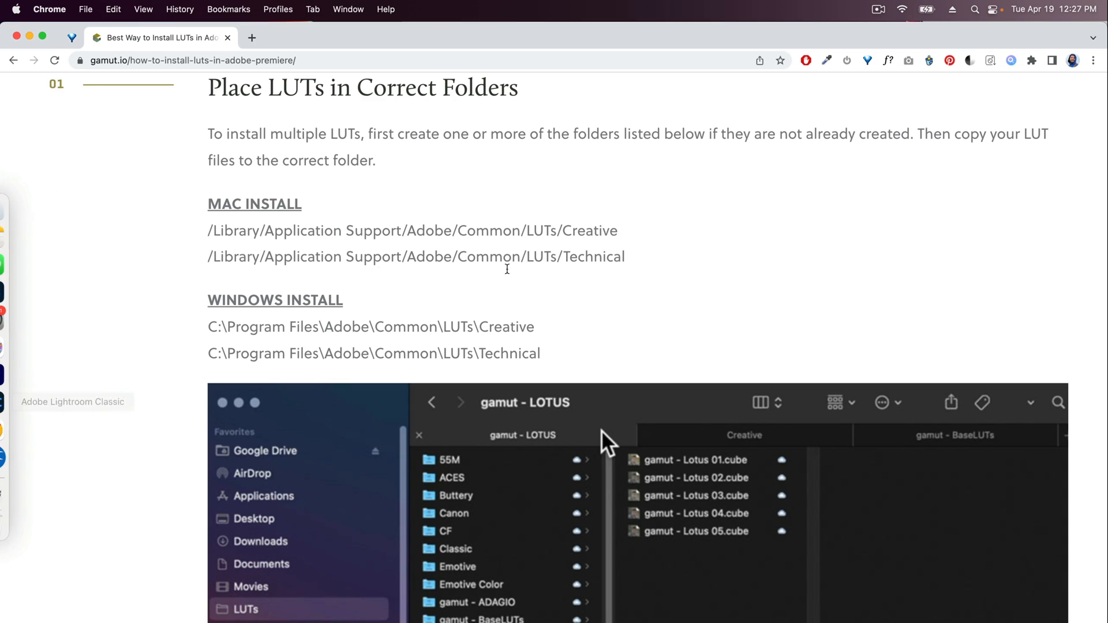
pyautogui.moveTo(207, 204); pyautogui.dragTo(539, 353)
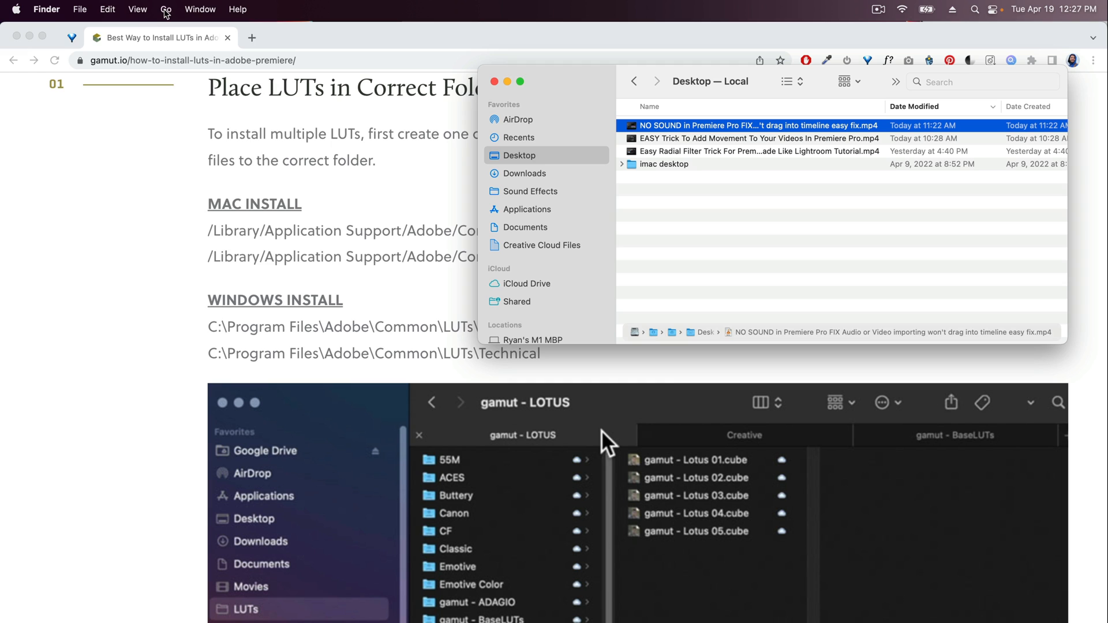
# - Navigate Finder from Library through Application Support, Adobe and Common into the LUTs folder
pyautogui.click(166, 9)
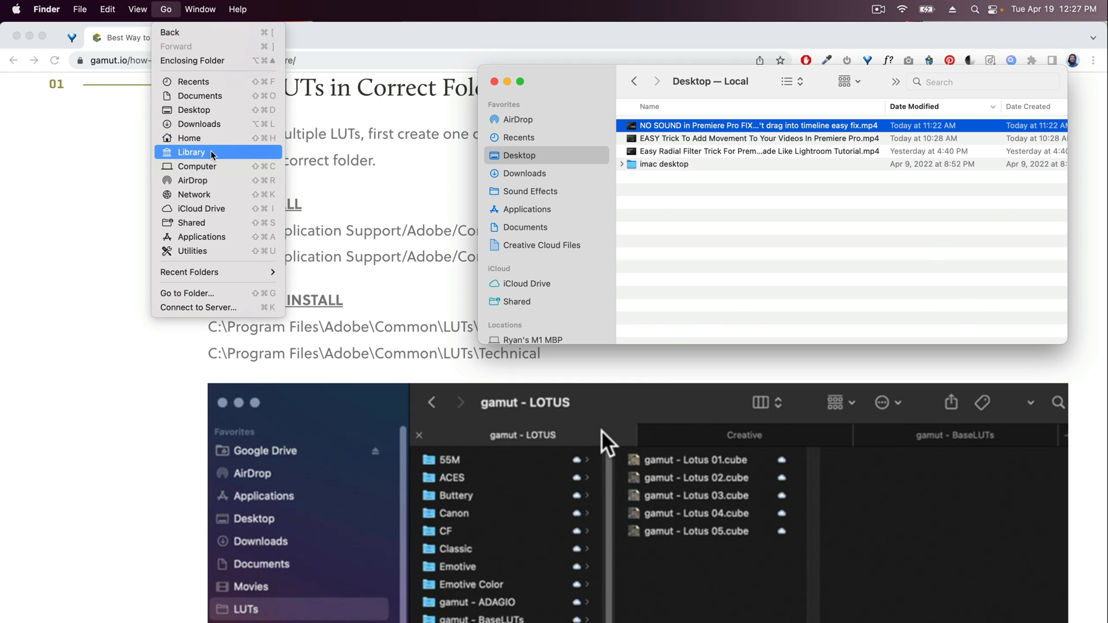
pyautogui.click(191, 151)
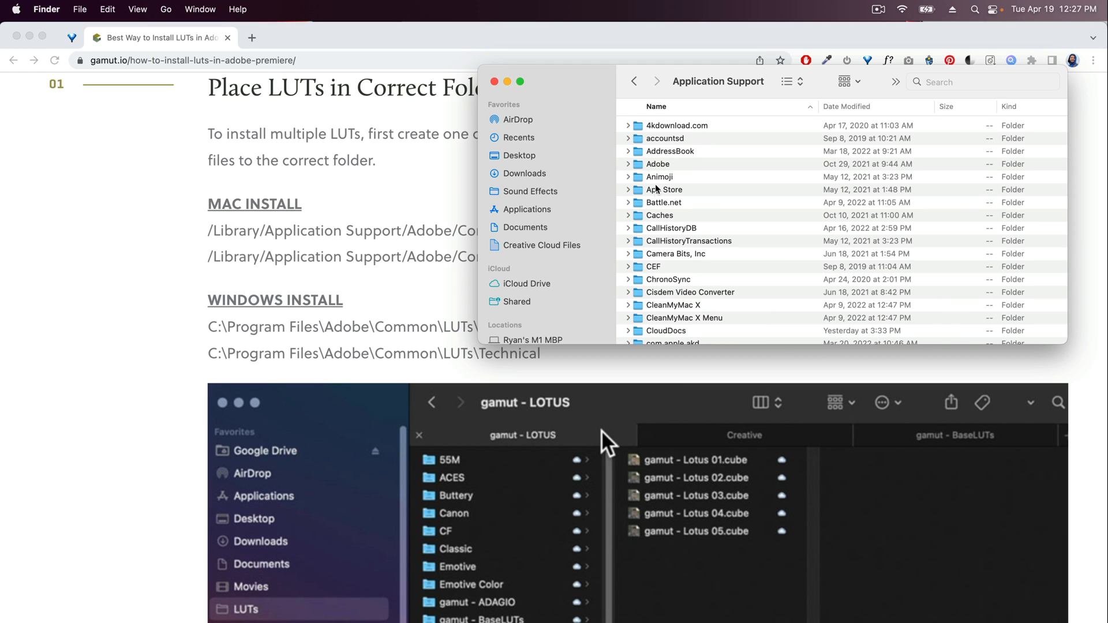
pyautogui.doubleClick(657, 164)
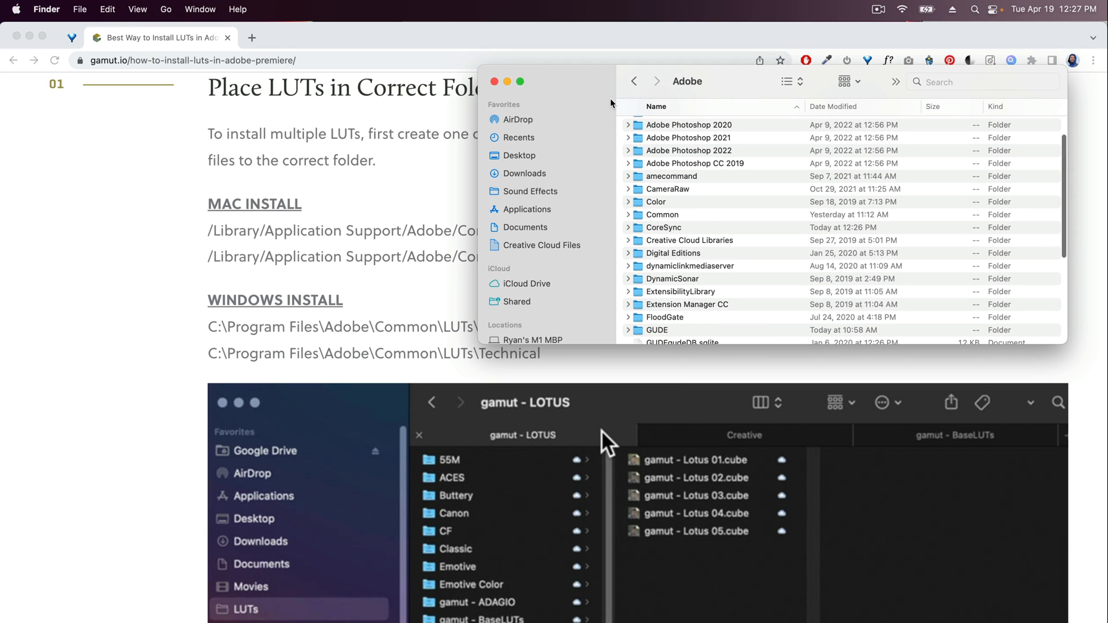
pyautogui.doubleClick(662, 215)
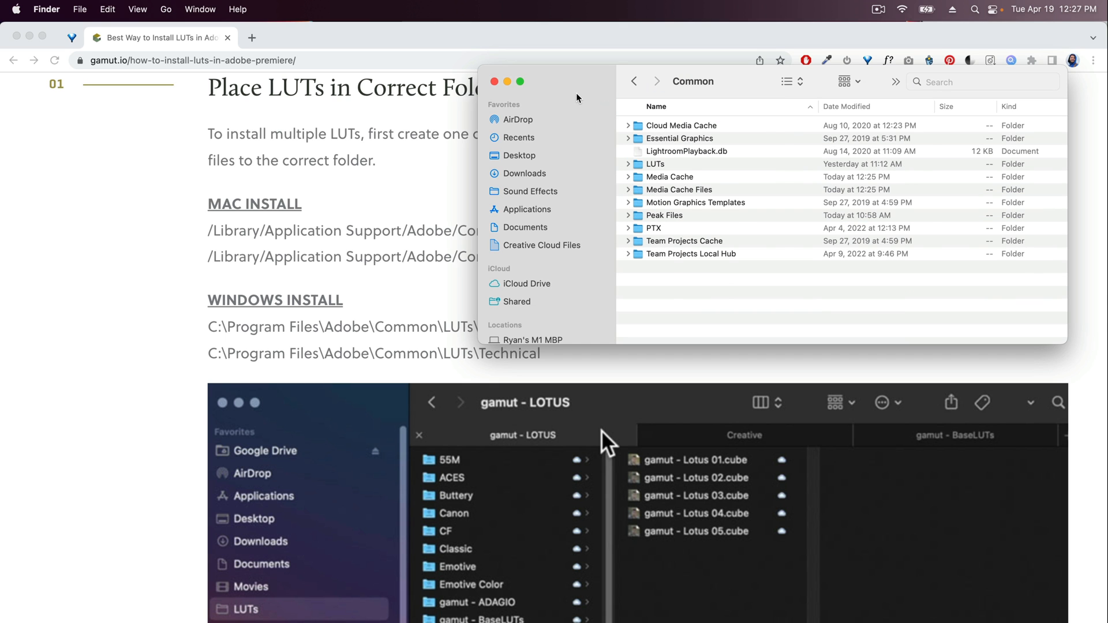
pyautogui.click(655, 164)
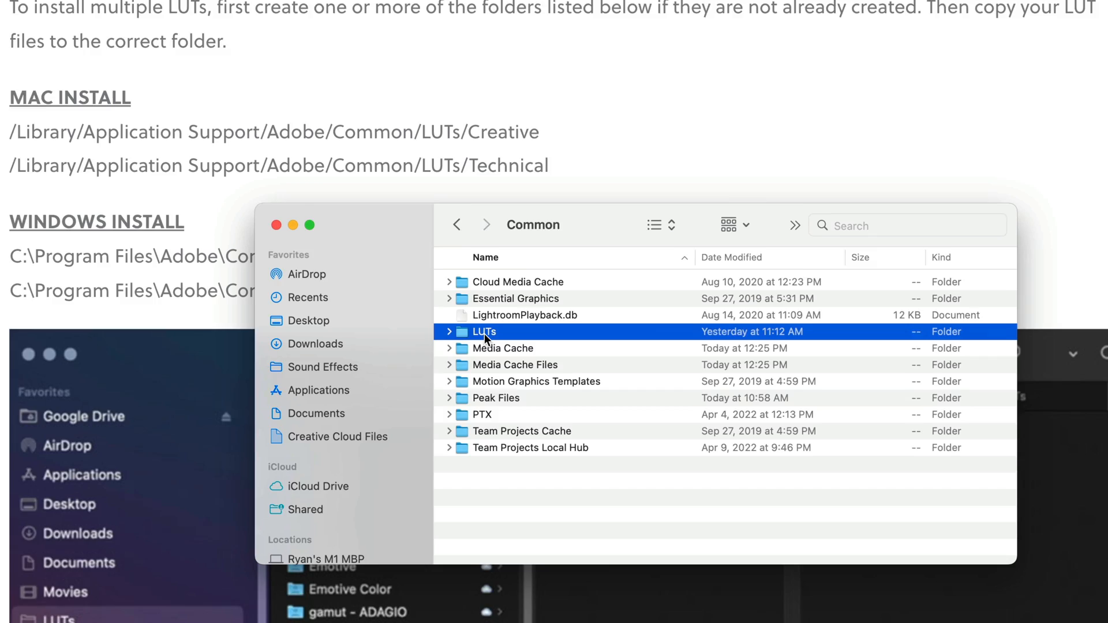
pyautogui.doubleClick(483, 331)
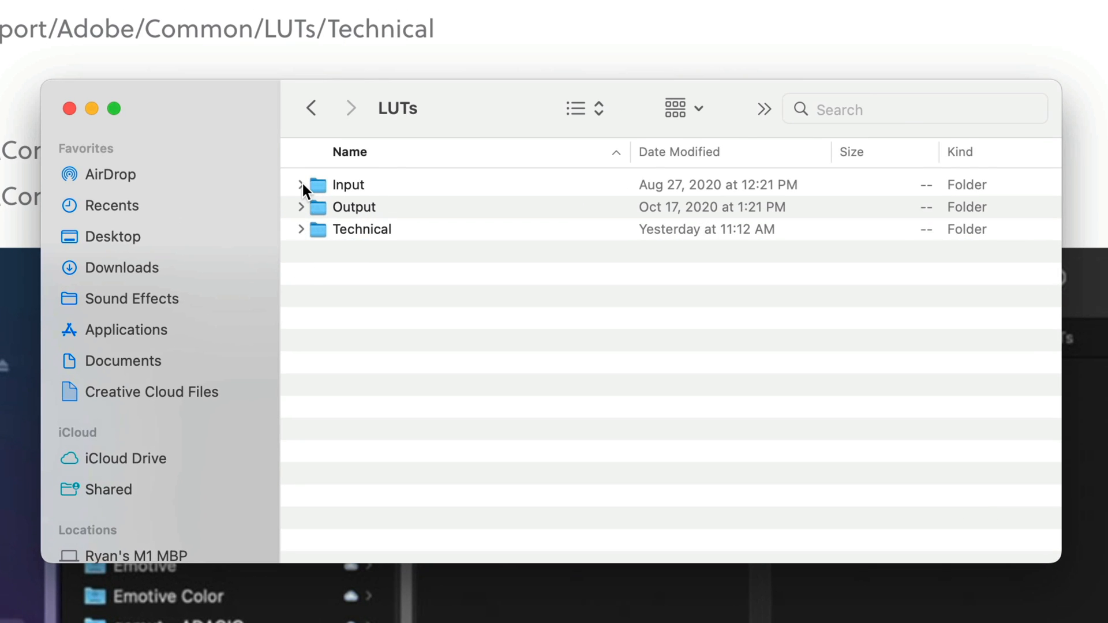
# - Create a new folder named Creative inside the LUTs folder
pyautogui.click(301, 229)
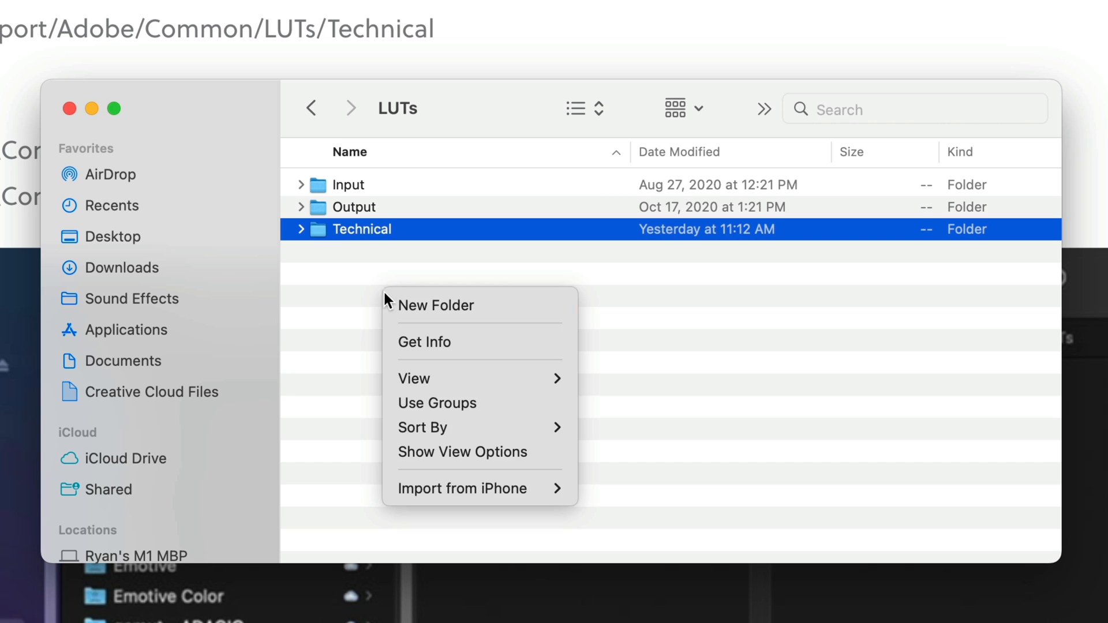
pyautogui.click(436, 305)
pyautogui.write('Creative')
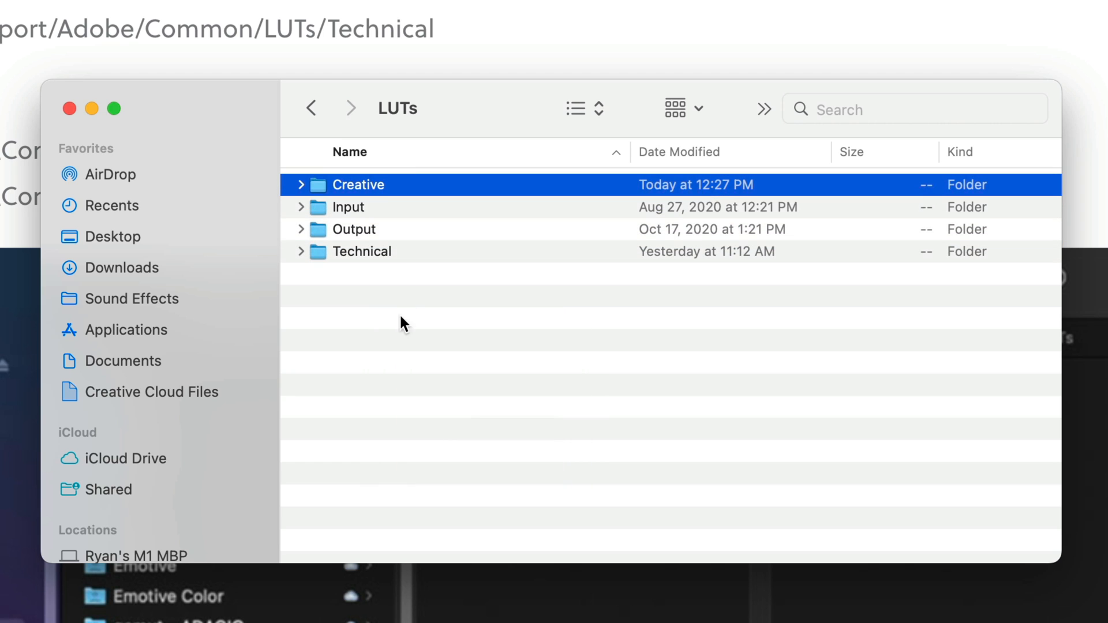
# - Expand the Technical folder to show its LUT folders and select Antos_Film_Look_LUTs, then return to Premiere Pro
pyautogui.click(361, 251)
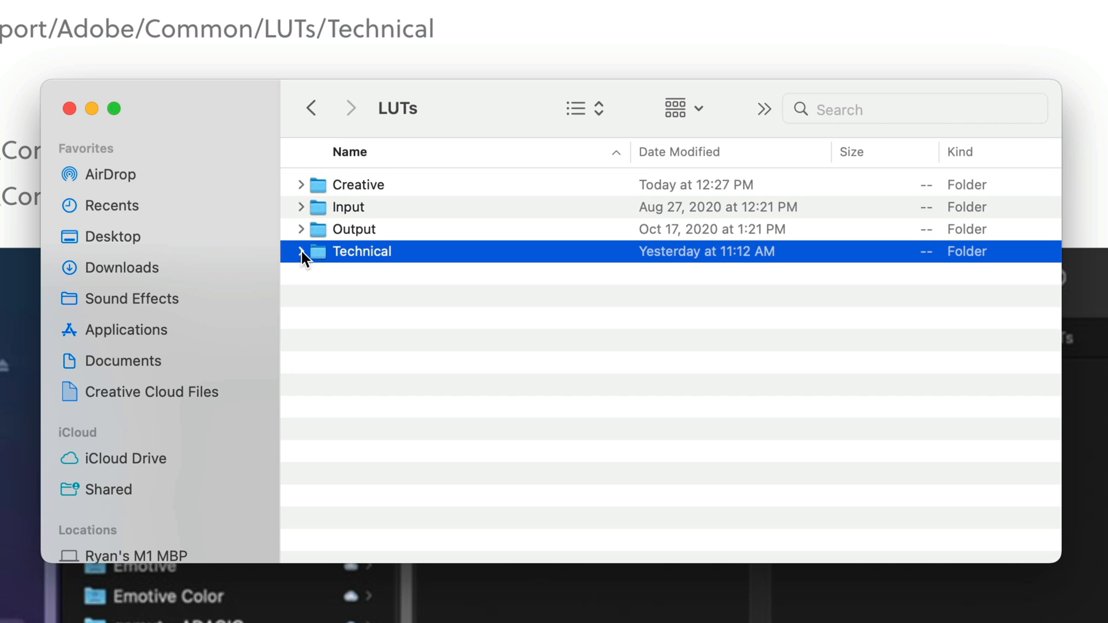
pyautogui.click(300, 252)
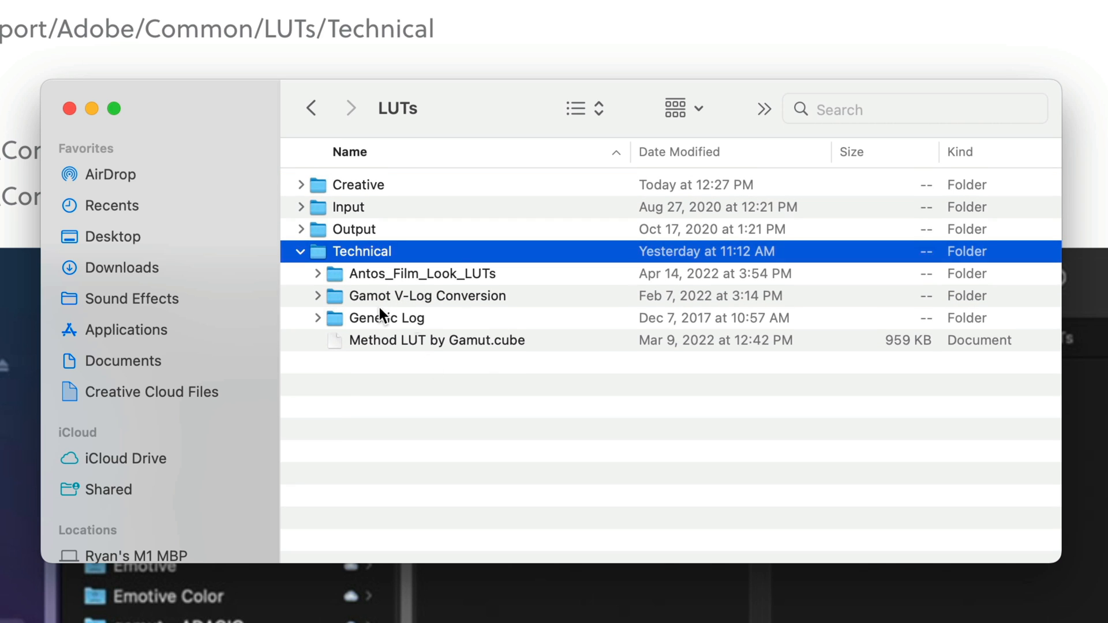
pyautogui.click(422, 274)
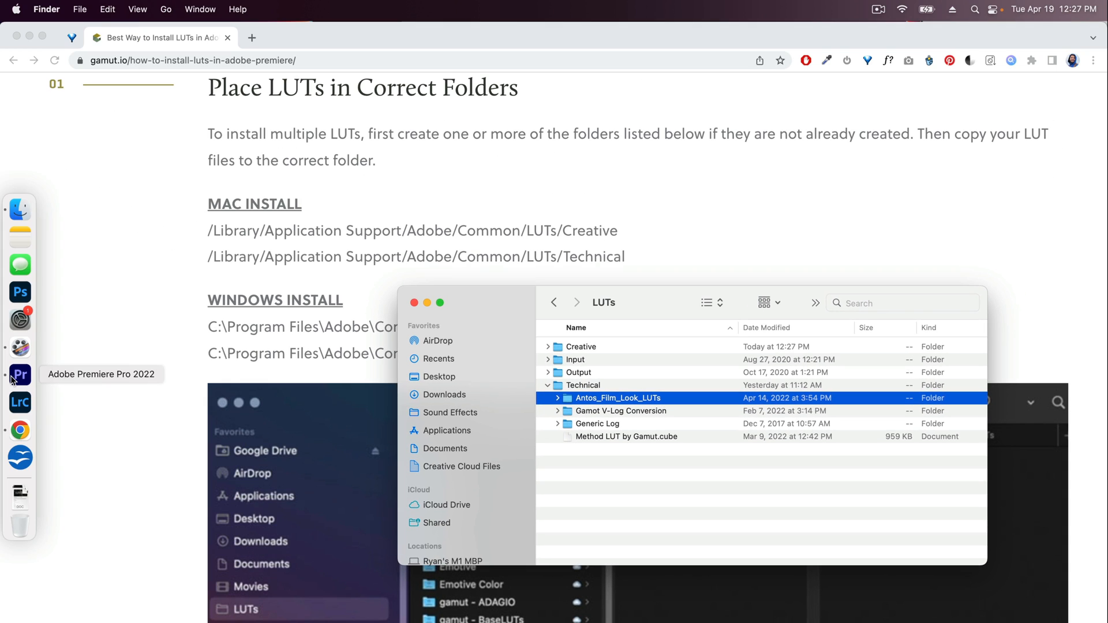
pyautogui.click(19, 375)
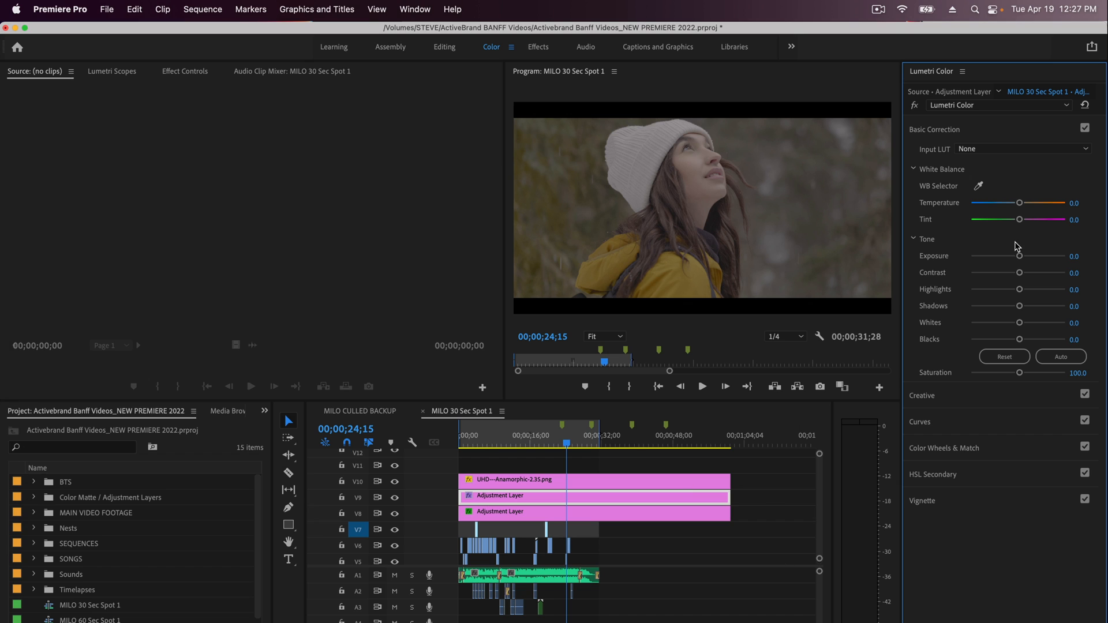
# - Collapse the Basic Correction section of the Lumetri Color panel
pyautogui.click(1021, 148)
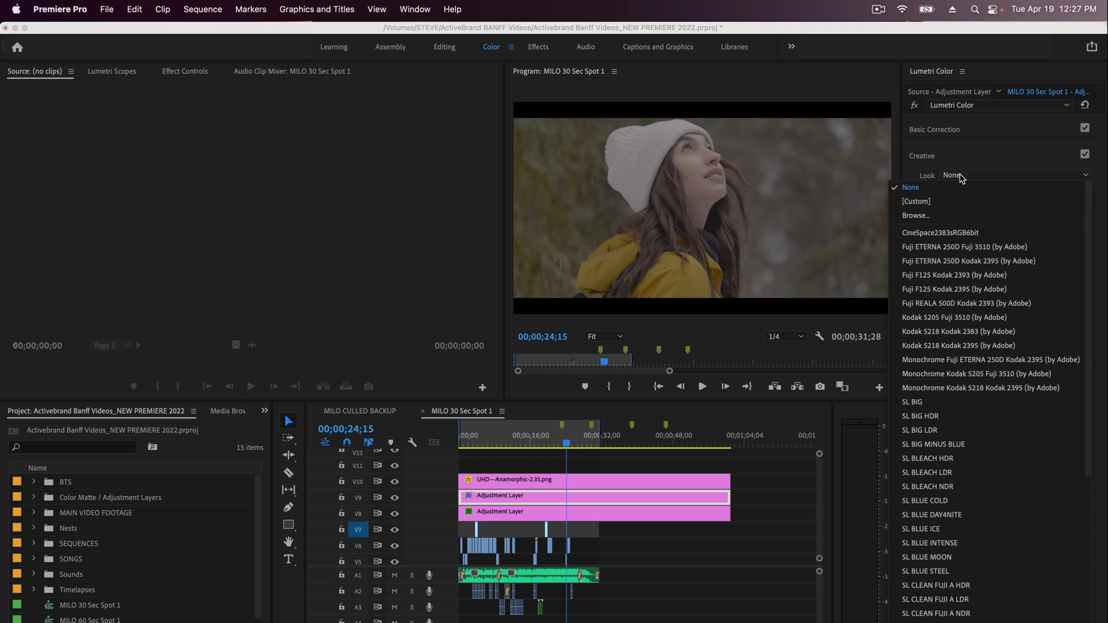
pyautogui.moveTo(956, 290)
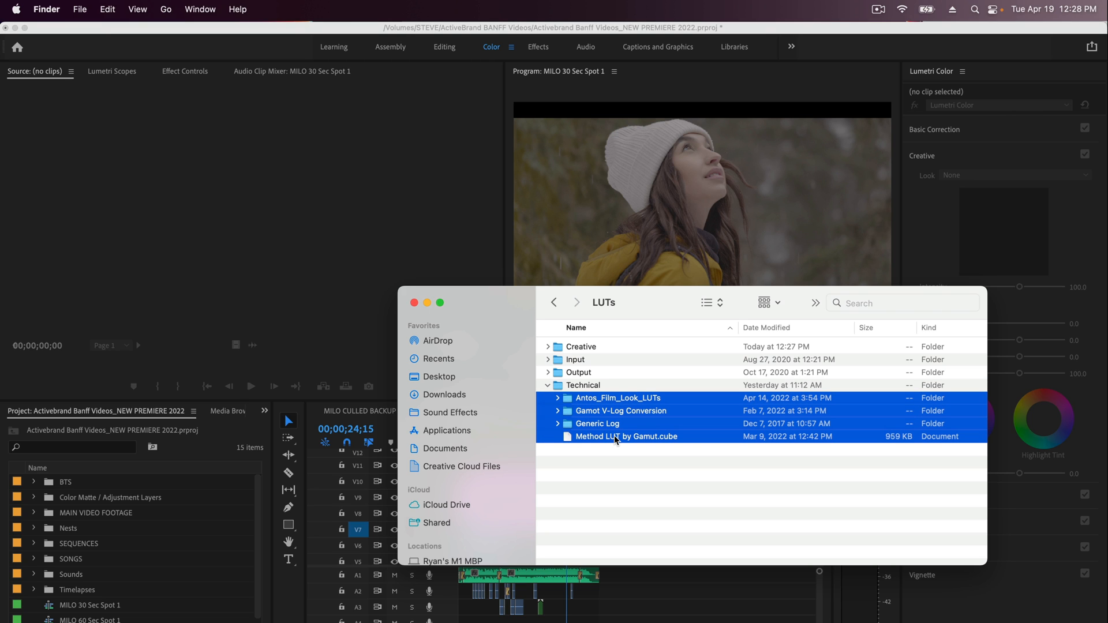
# - Open the Creative folder to confirm the Antos, Gamot V-Log, Generic Log and Method LUT items were copied
pyautogui.click(580, 346)
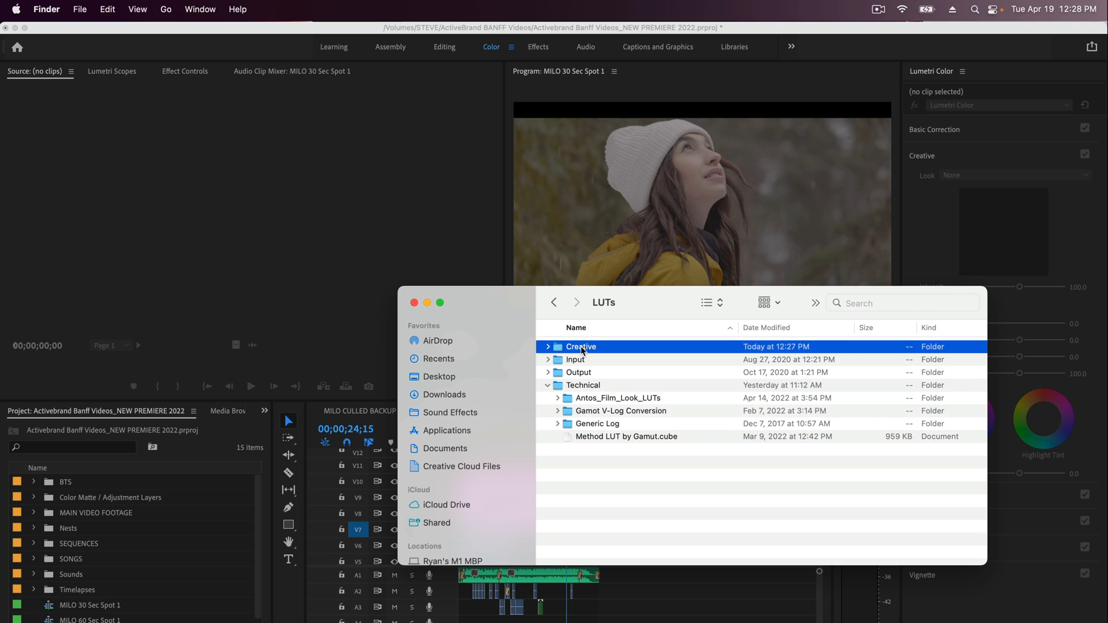
pyautogui.doubleClick(581, 347)
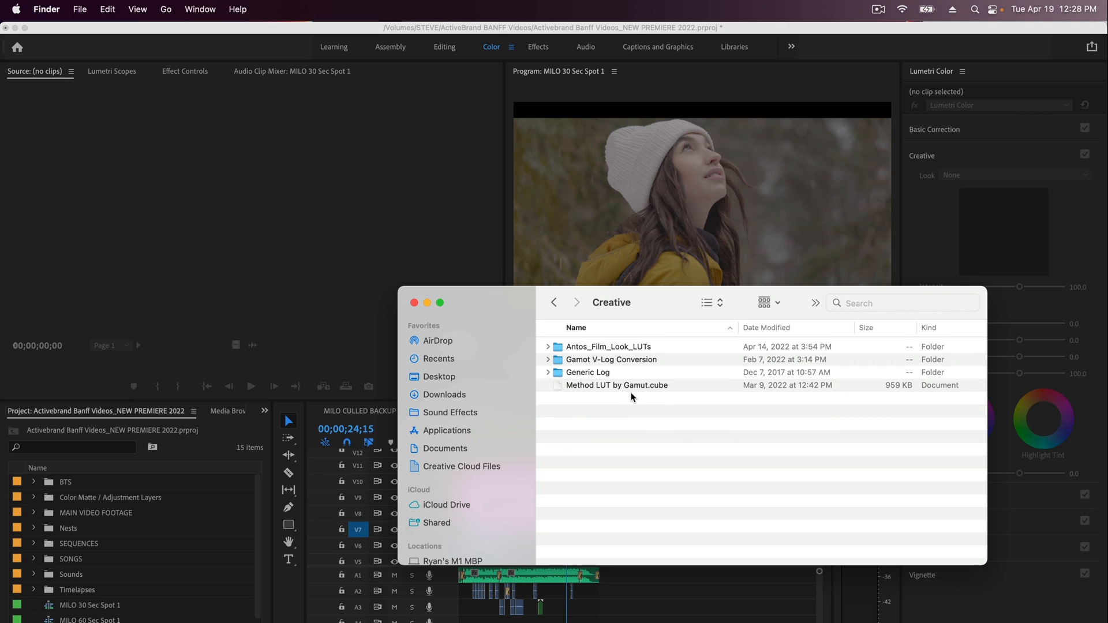
pyautogui.moveTo(590, 460)
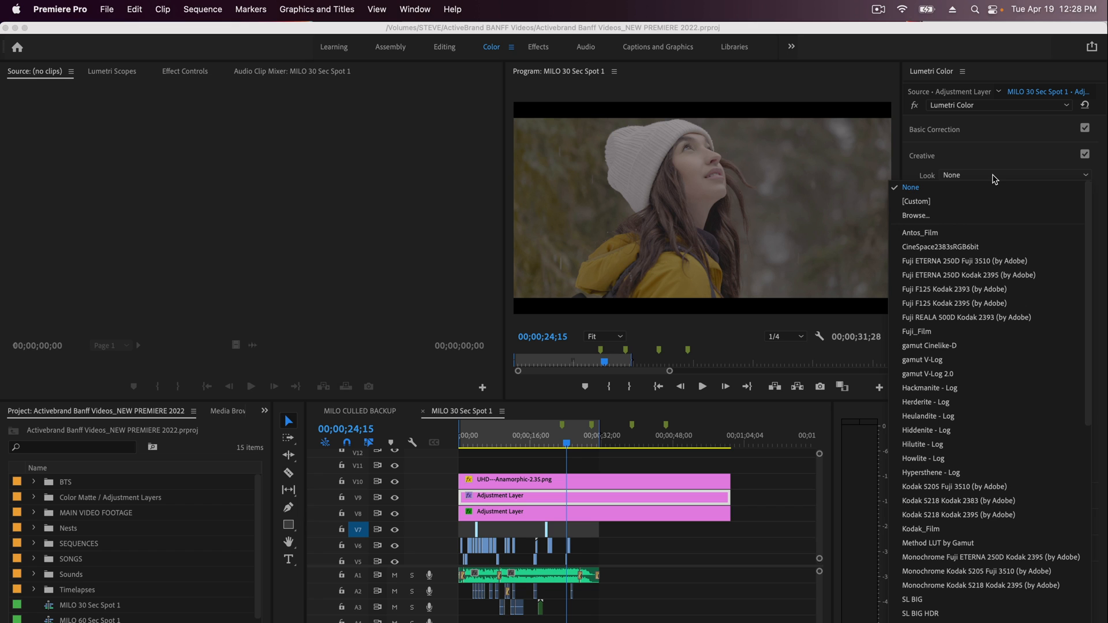
pyautogui.moveTo(945, 366)
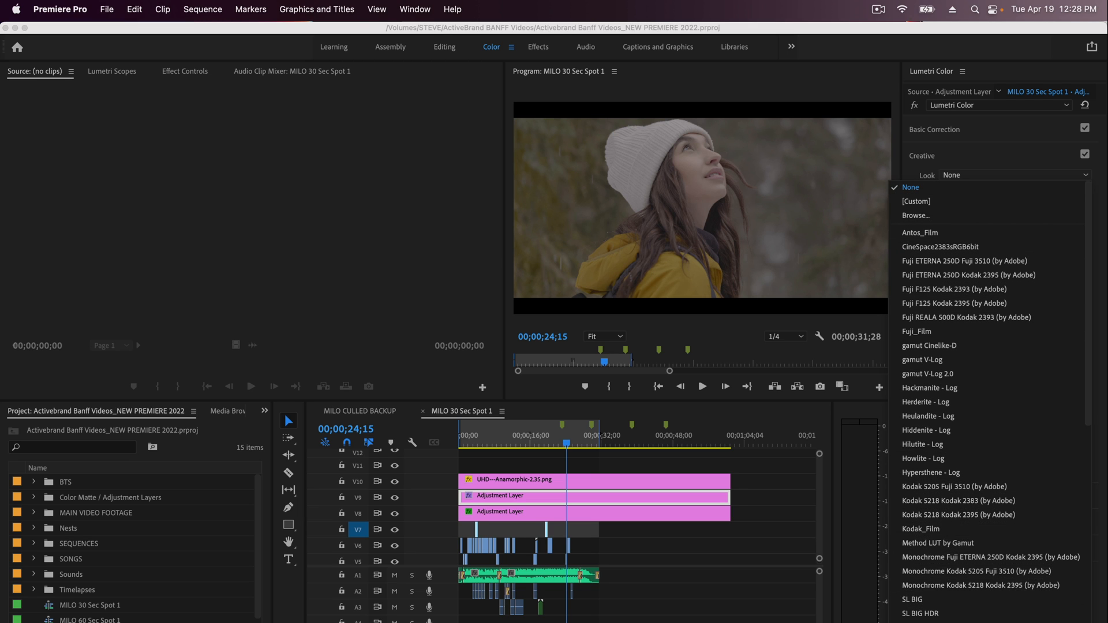
pyautogui.moveTo(772, 501)
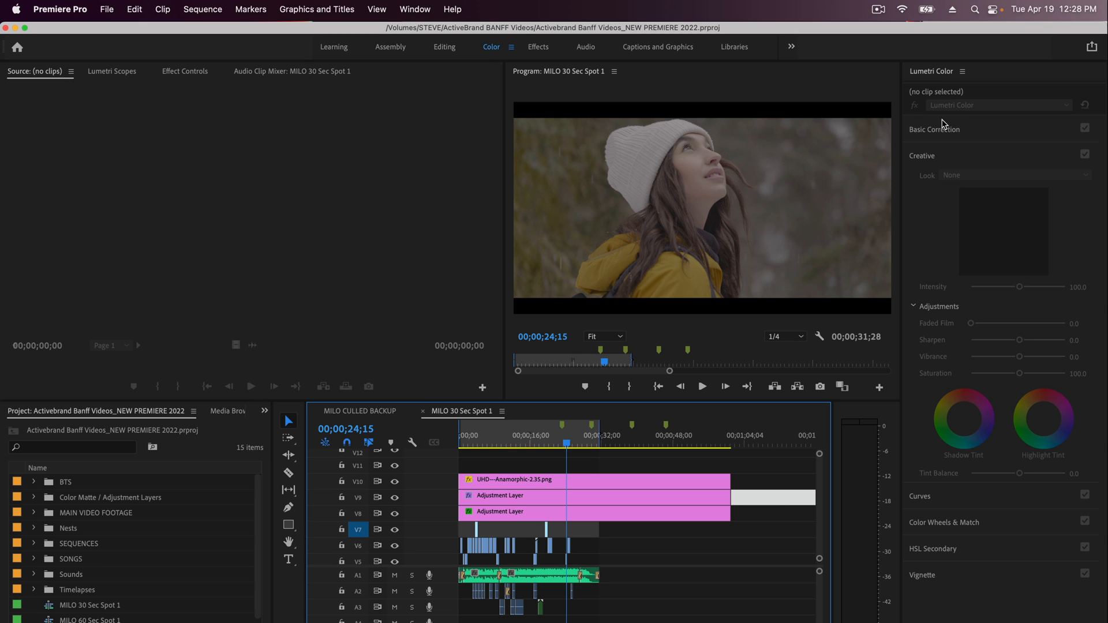
# - Expand the Basic Correction section again after verifying the custom Looks
pyautogui.click(935, 130)
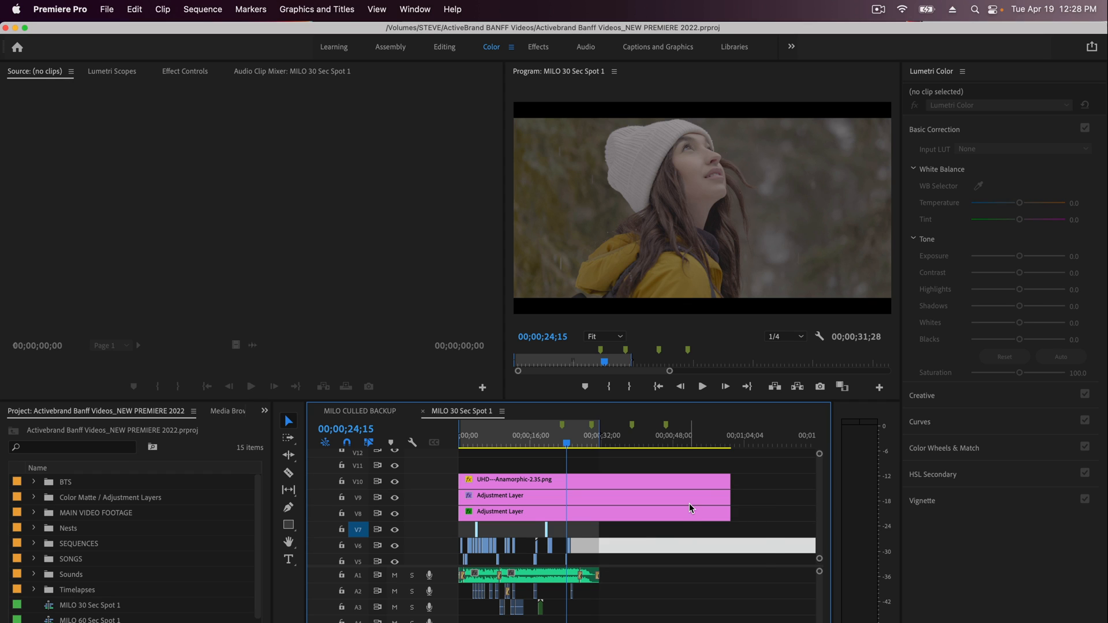
pyautogui.moveTo(691, 507)
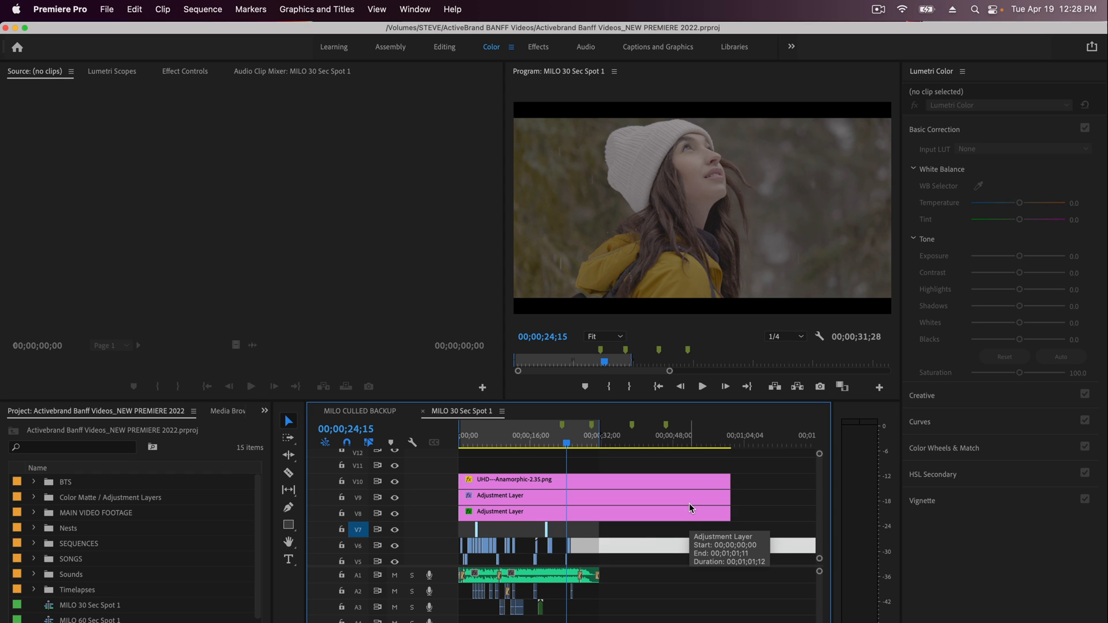